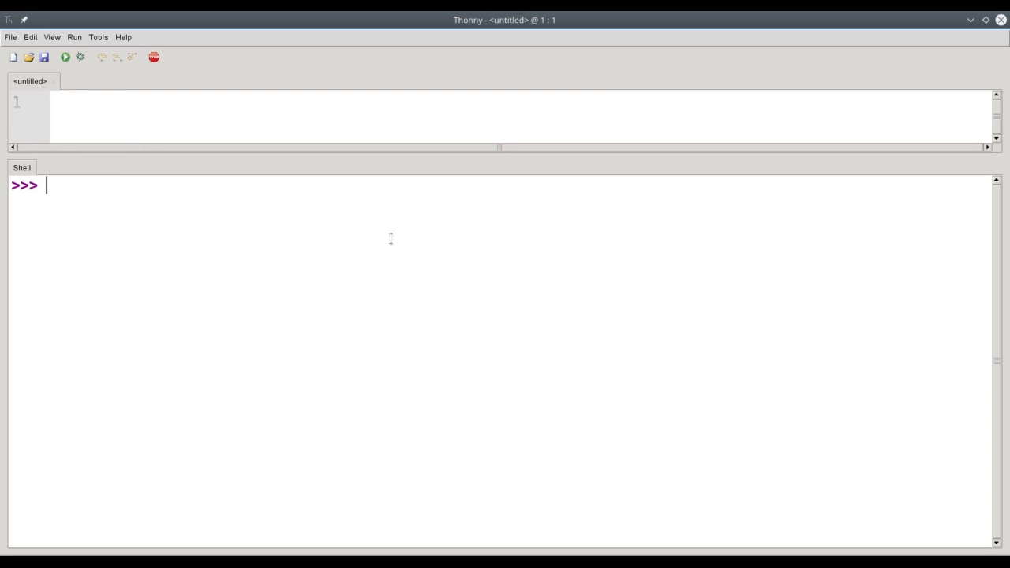
Enter the comment '# Syntax Error' as the first shell line
type("#sy")
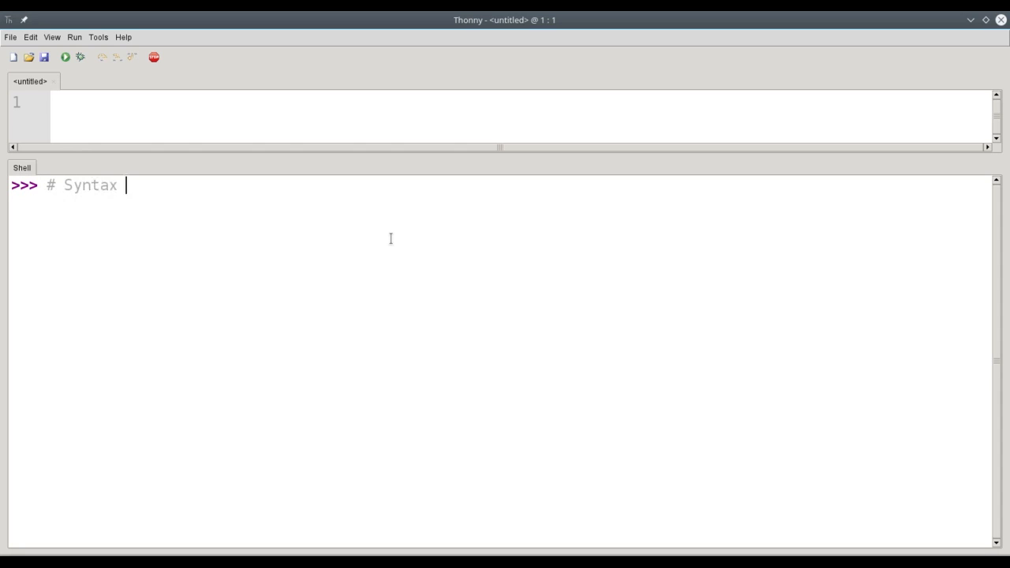
type("Error")
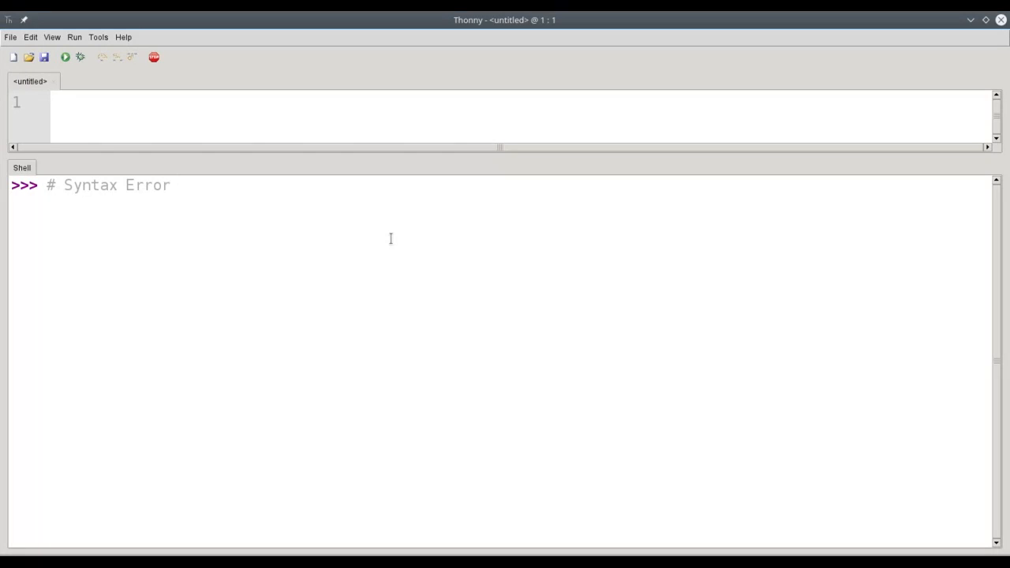
left_click(171, 184)
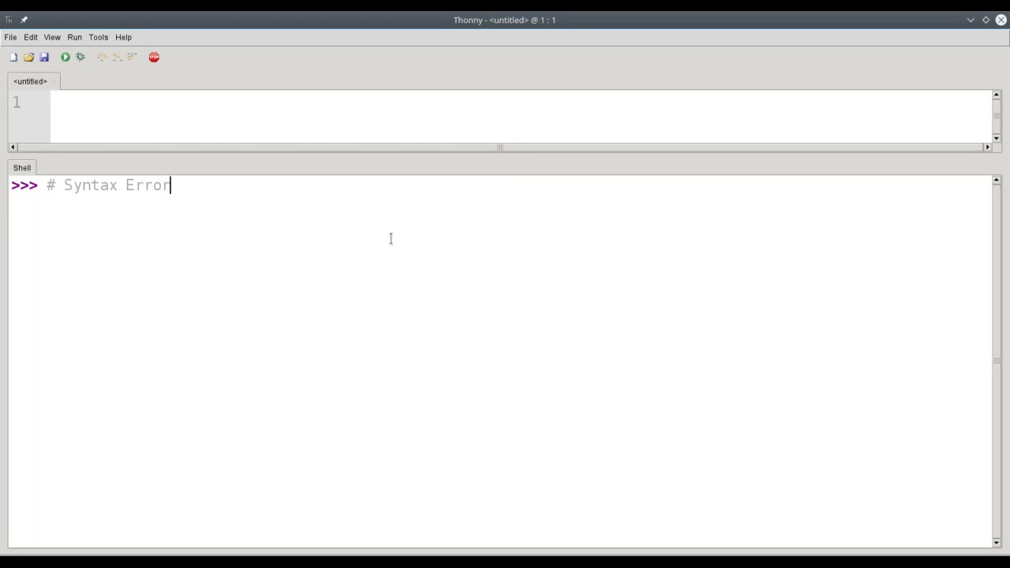
key("Return")
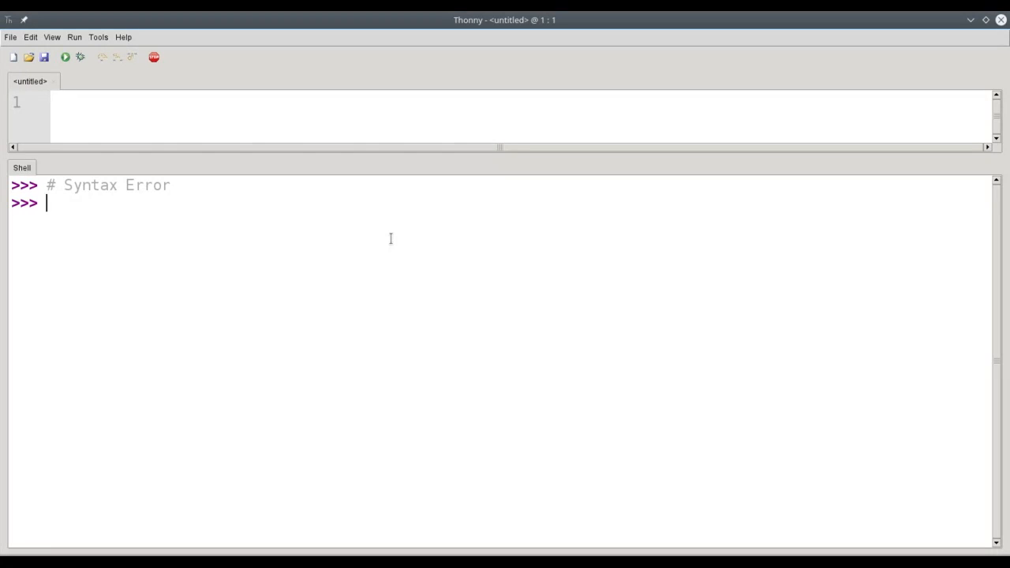
Run '34 + * 8' in the shell, producing SyntaxError: invalid syntax
type("34")
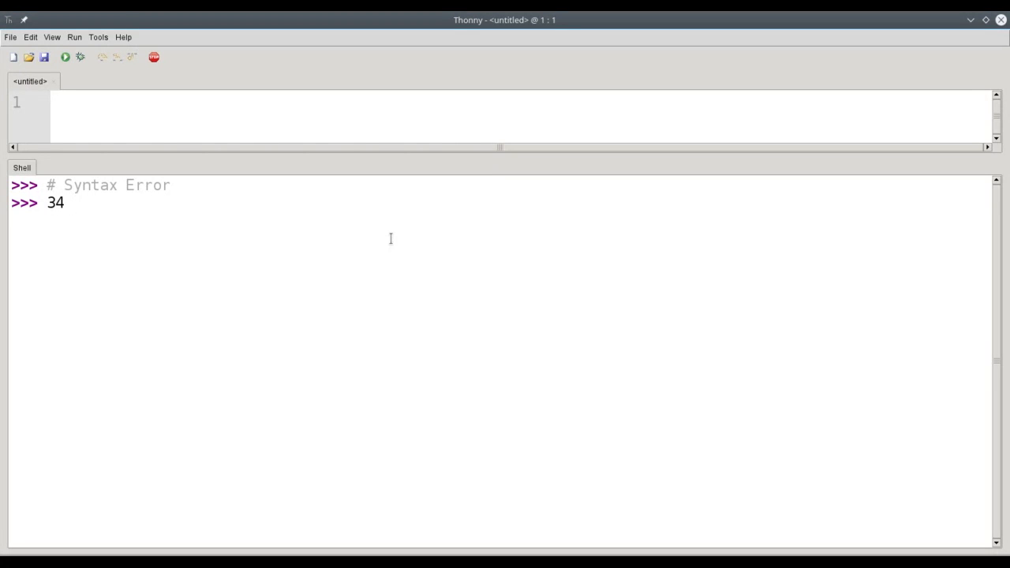
type("+ * 8")
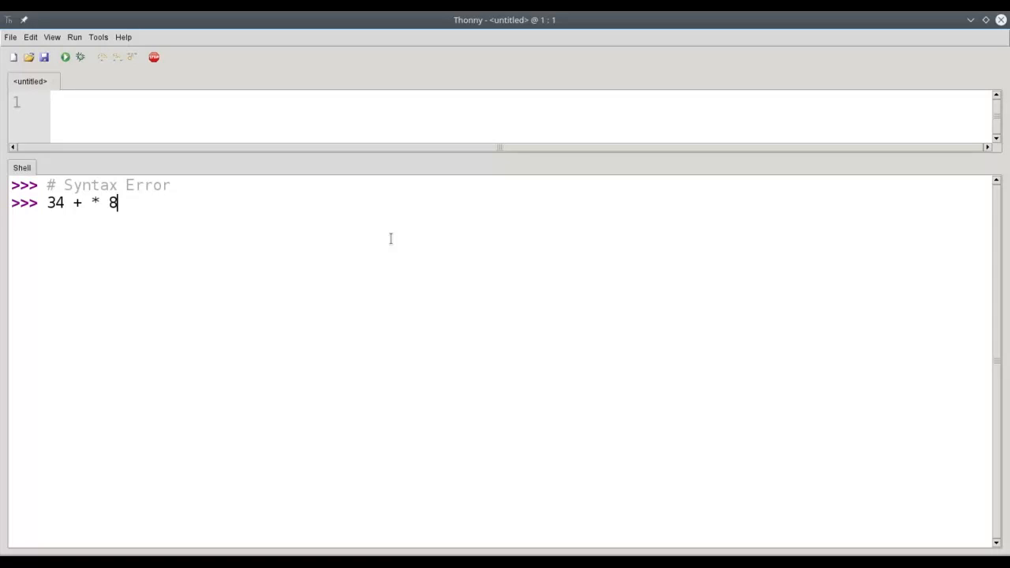
key("Return")
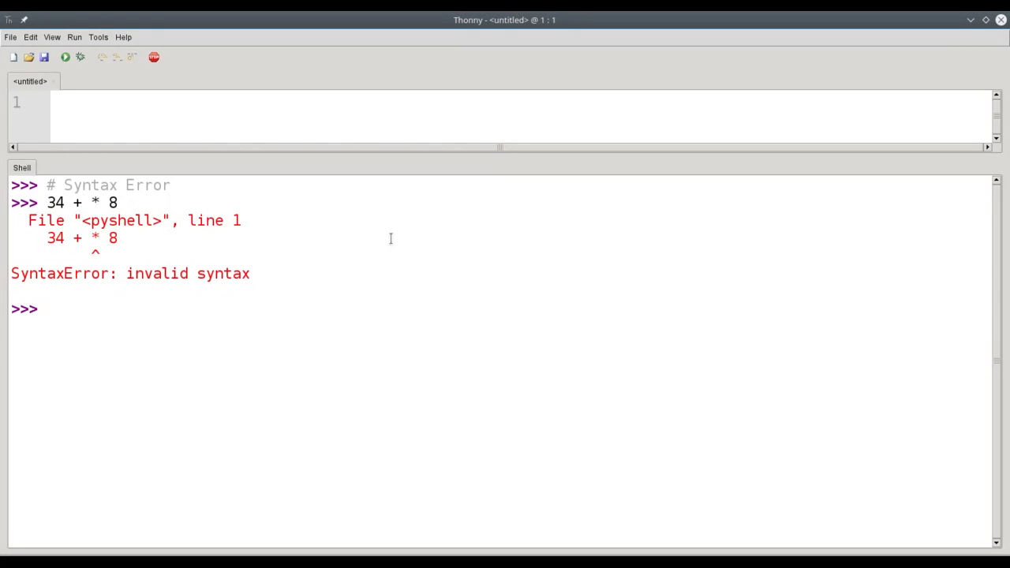
left_click(47, 308)
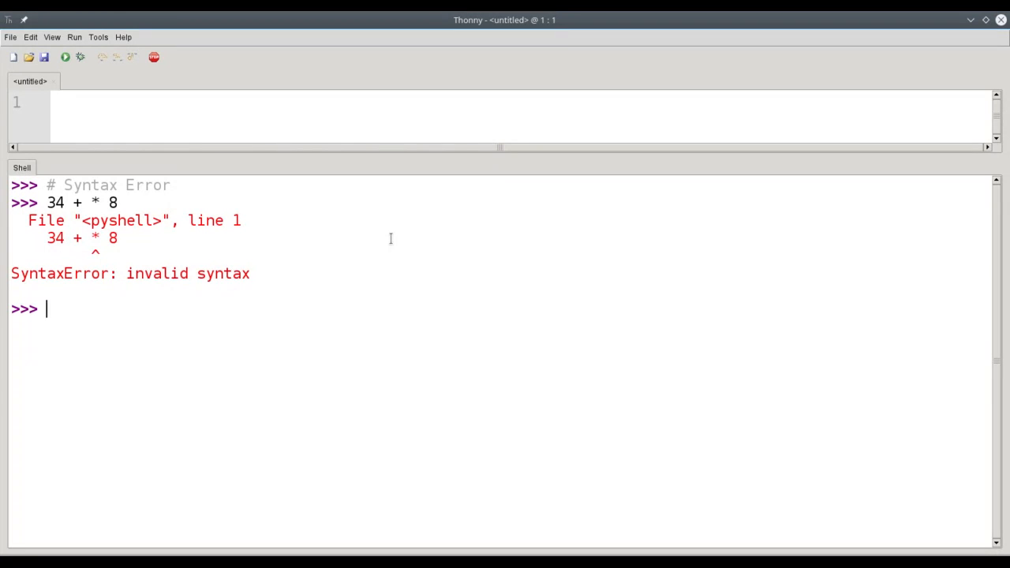
Enter the comment '# Run-time error' below the syntax error traceback
type("# Run")
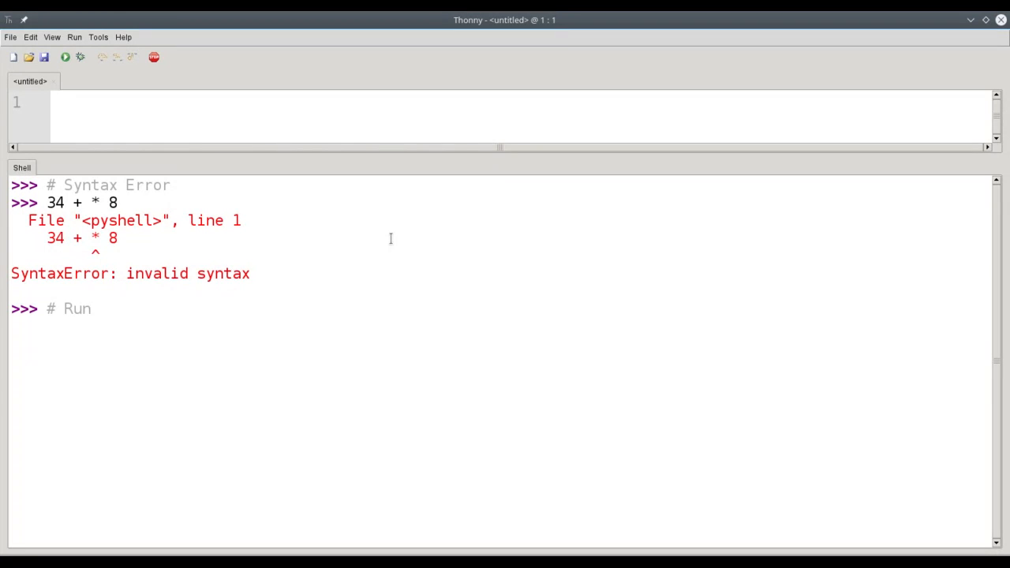
type("-time err")
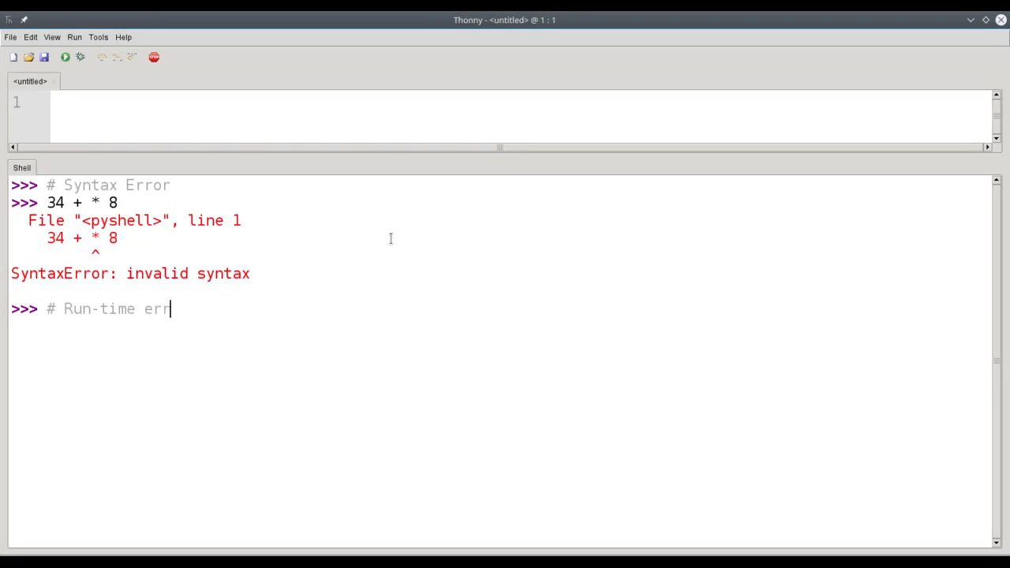
type("or")
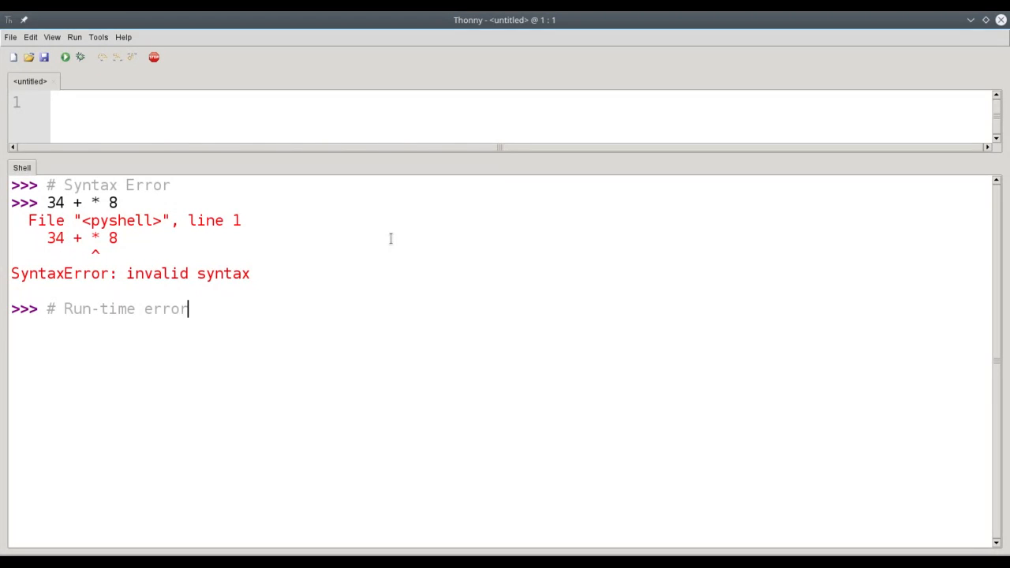
key("Return")
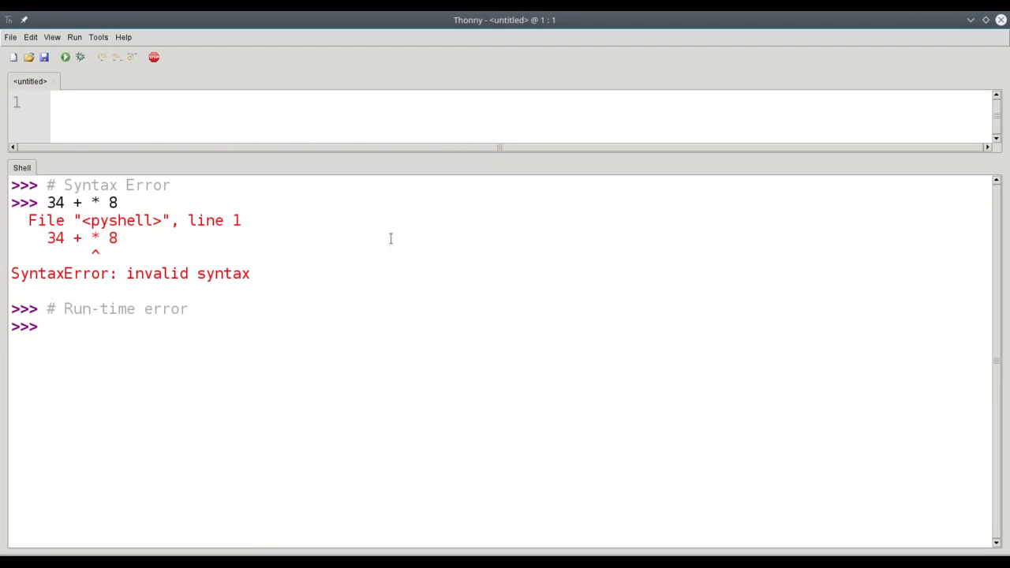
Run '42 / 0' in the shell, raising ZeroDivisionError: division by zero
type("42")
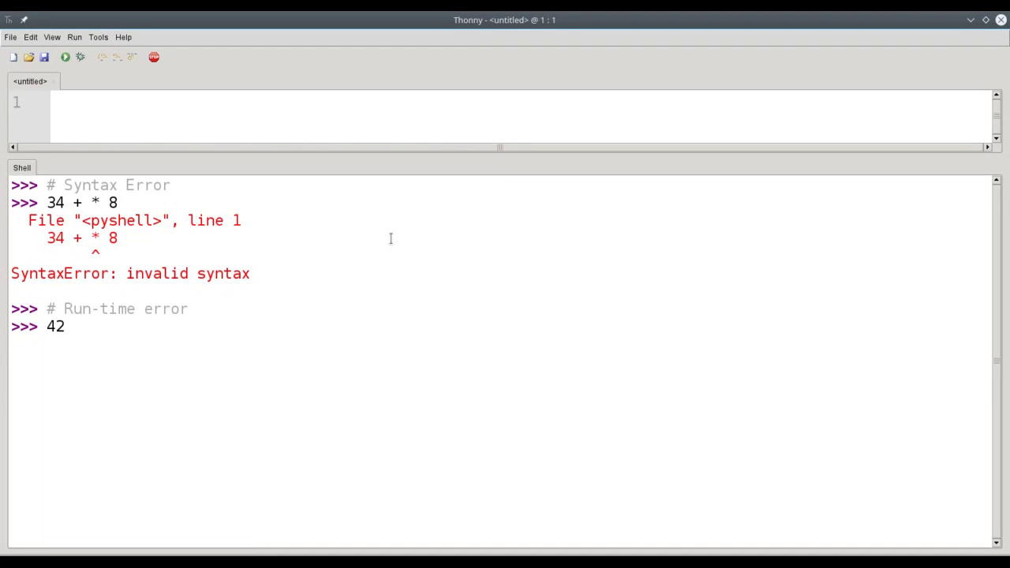
type("/")
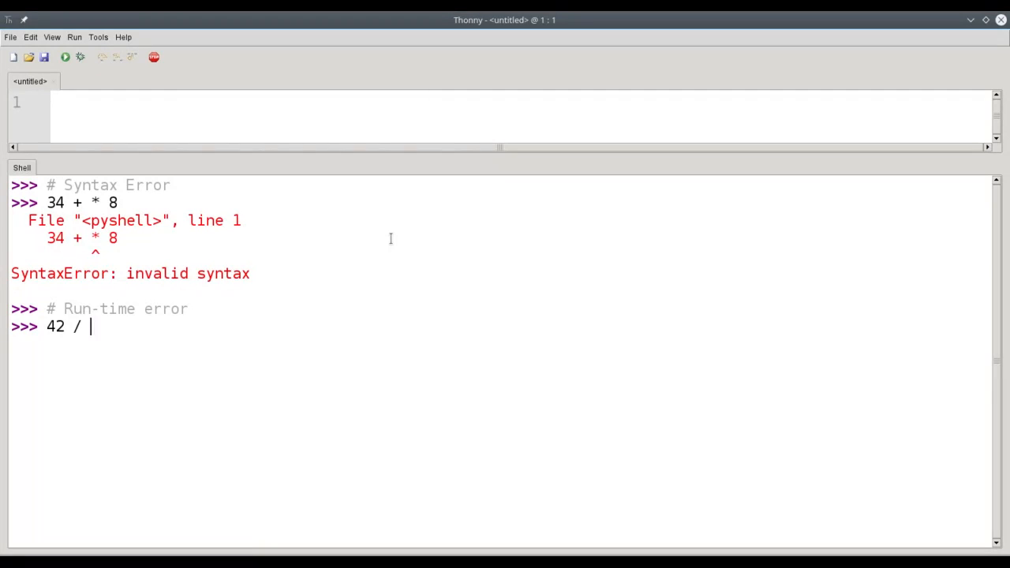
type("0")
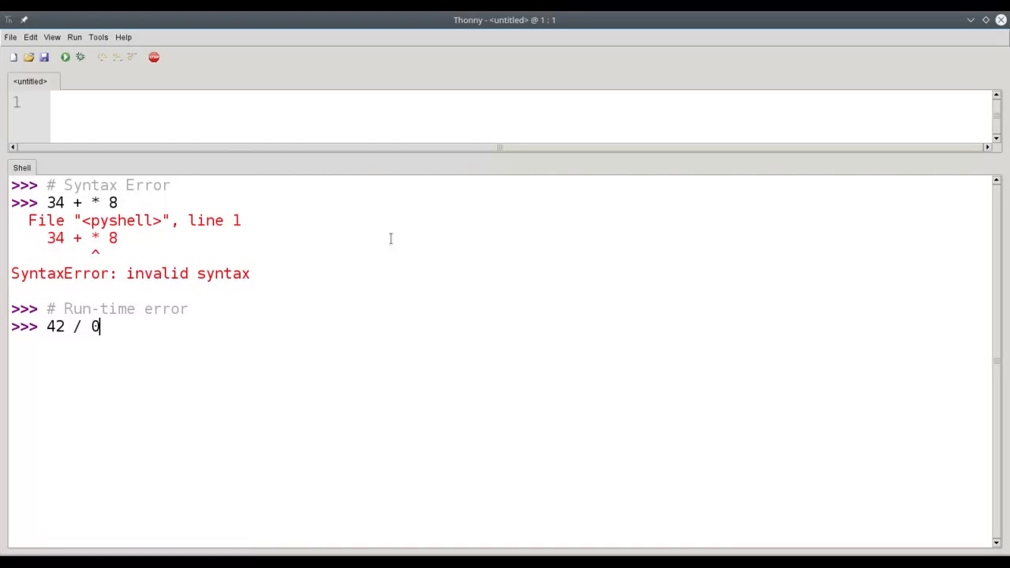
key("Return")
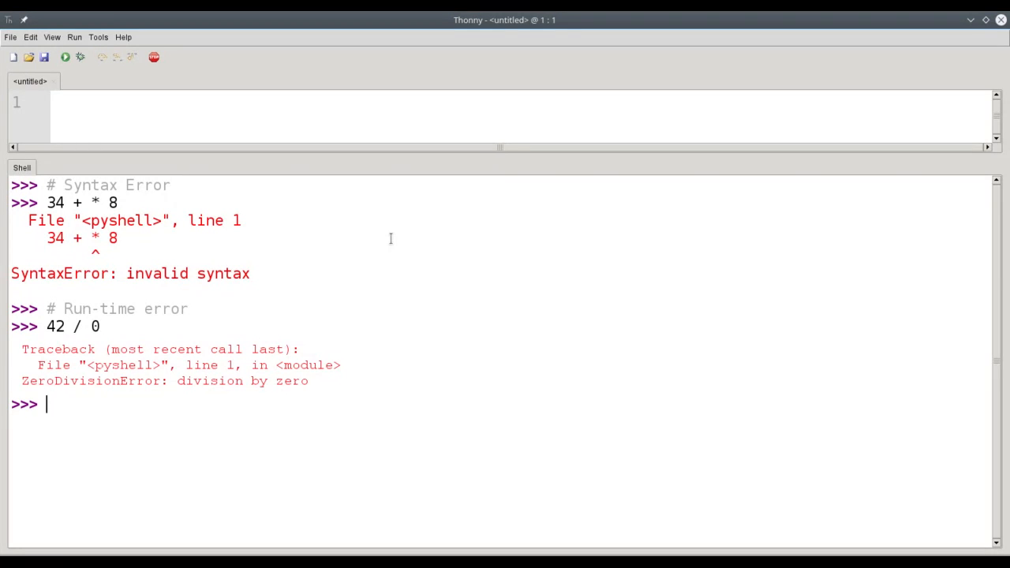
Enter the comment '# Semantic error' beneath the ZeroDivisionError traceback
type("#")
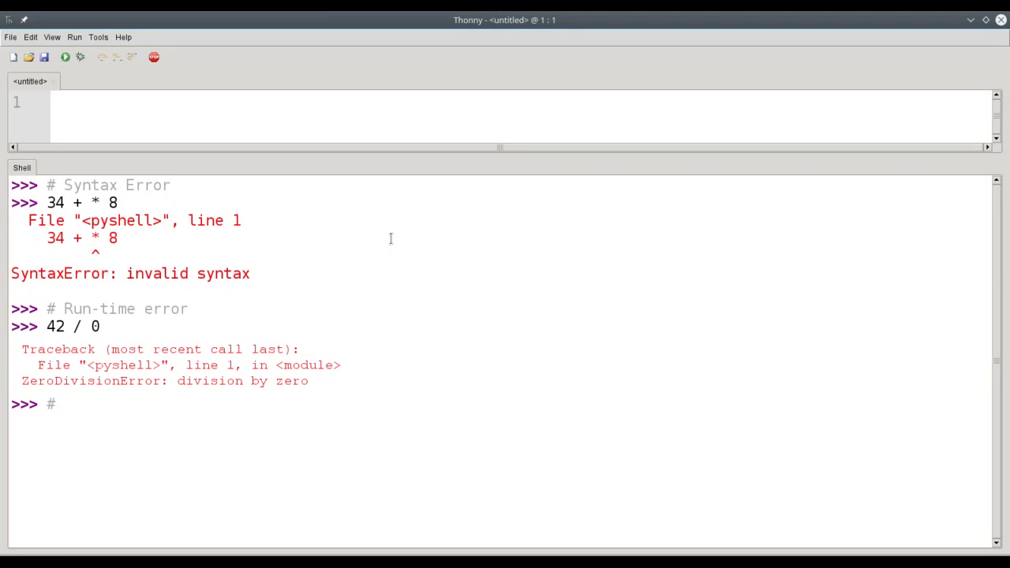
type("Seman")
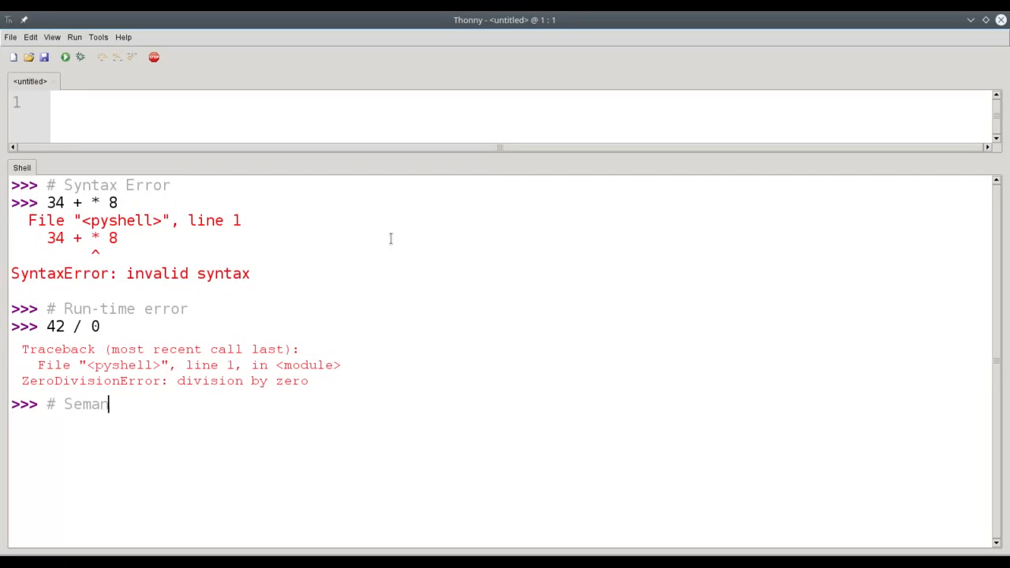
type("tic error")
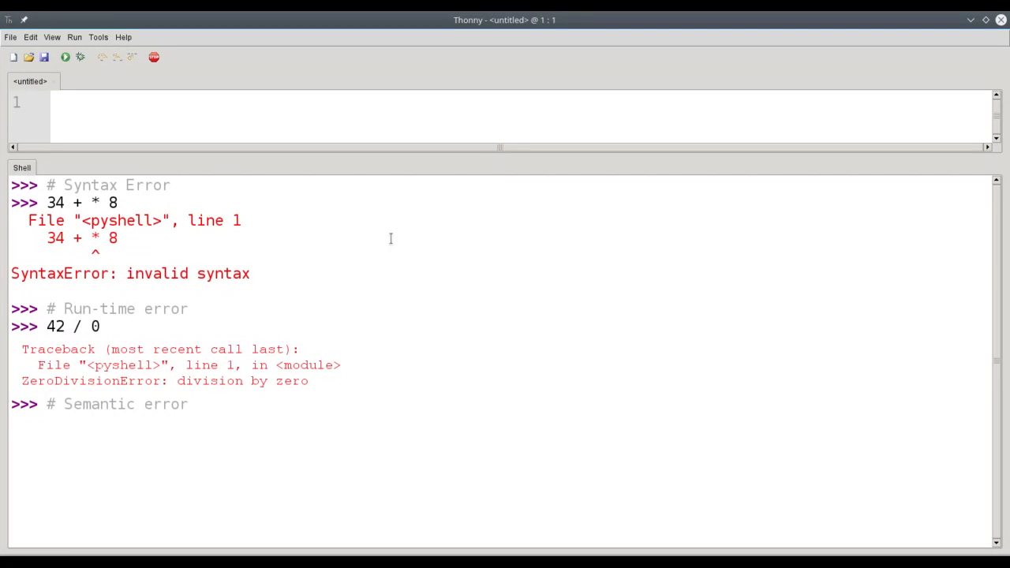
key("Return")
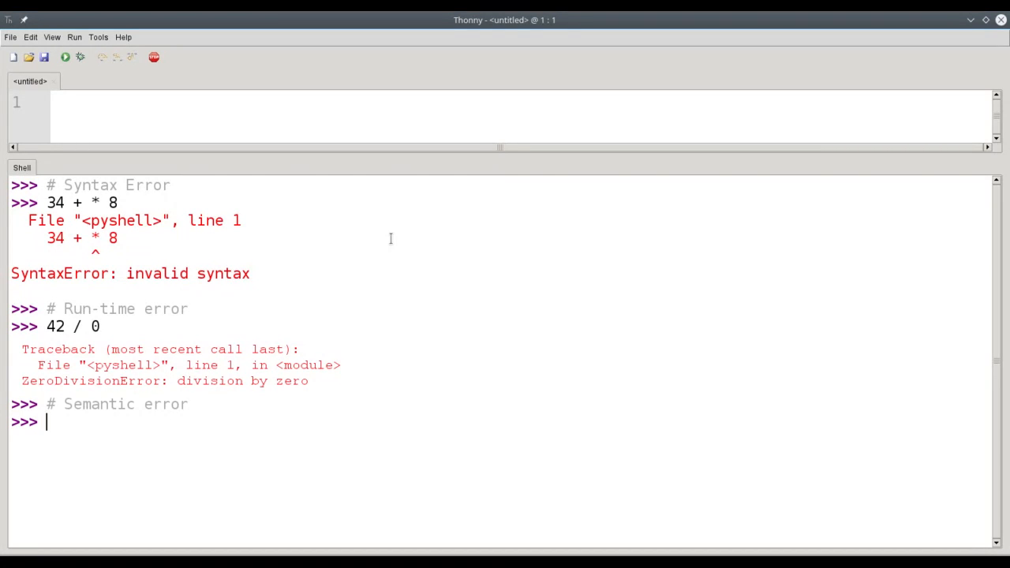
Run '25 + 365' in the shell, which returns 390
type("25")
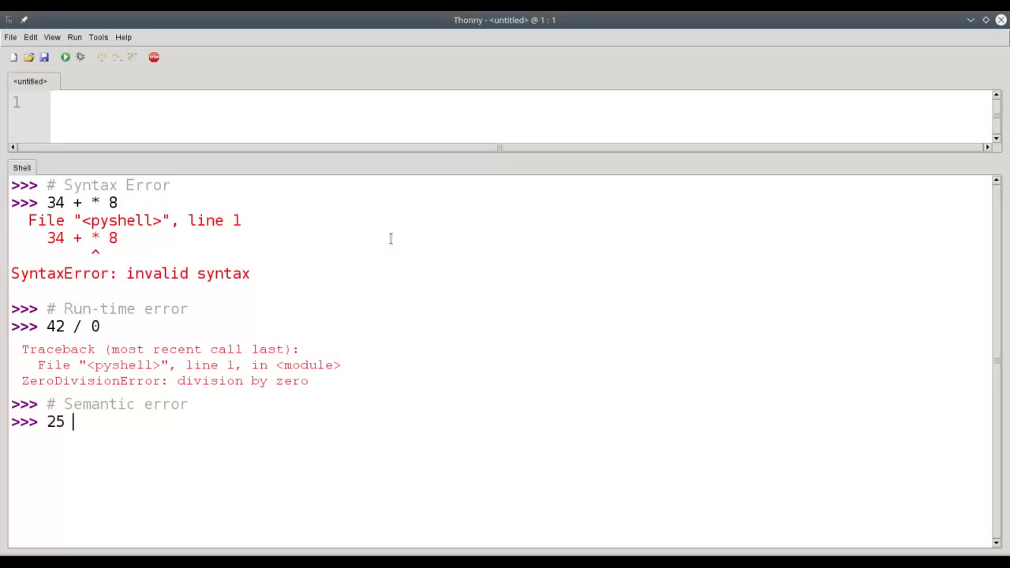
type("+ 365")
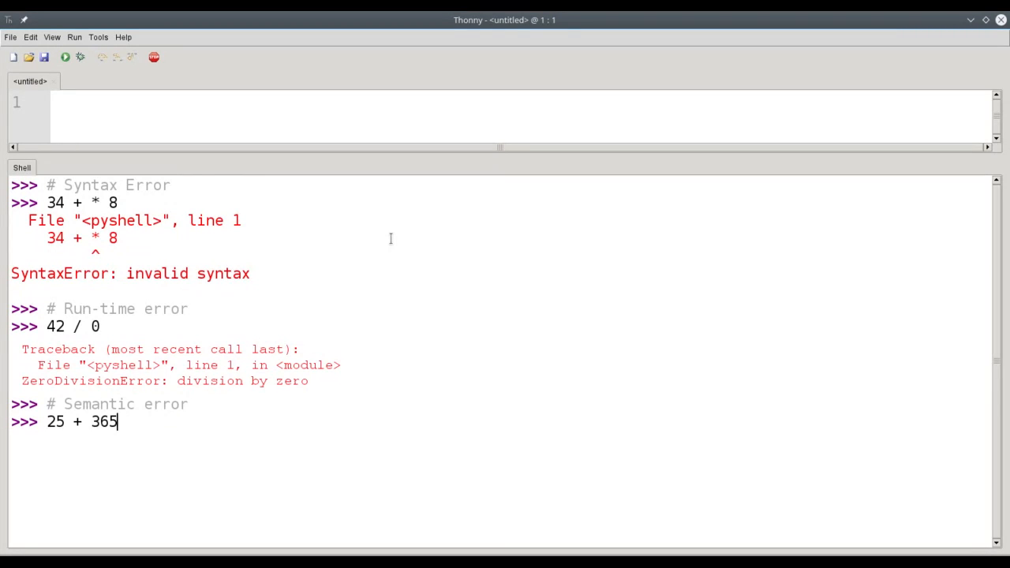
key("Return")
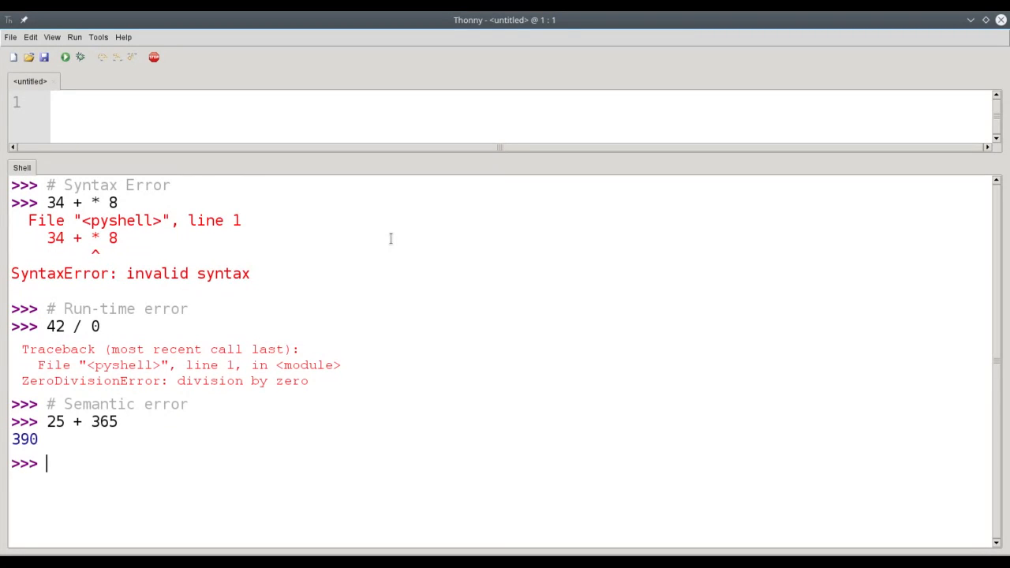